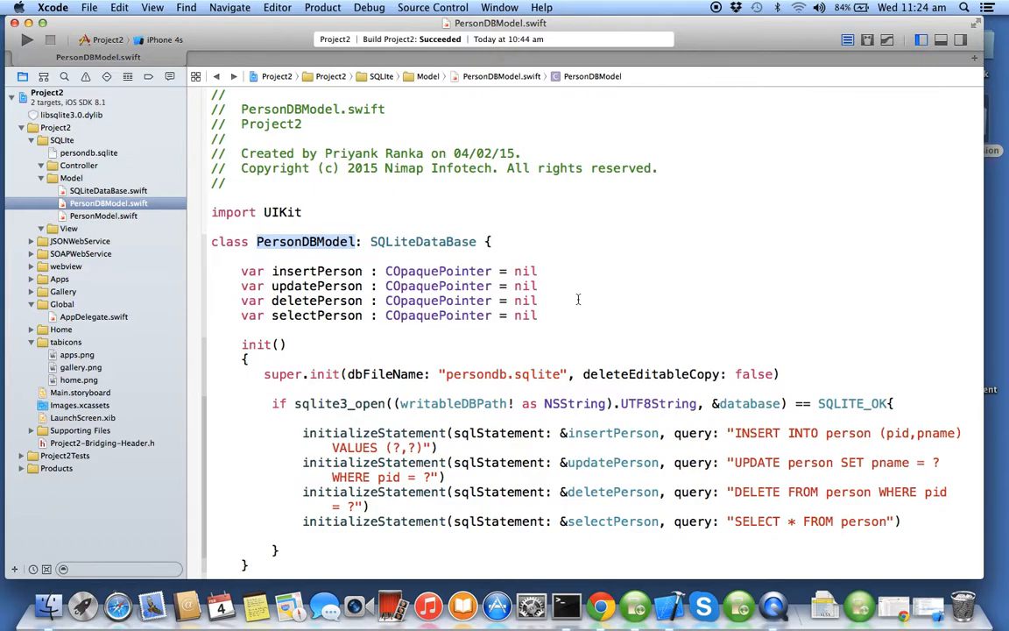
# Add blank lines after the statement pointer declarations and bring up the reference PersonDB.swift.
pyautogui.press('return')
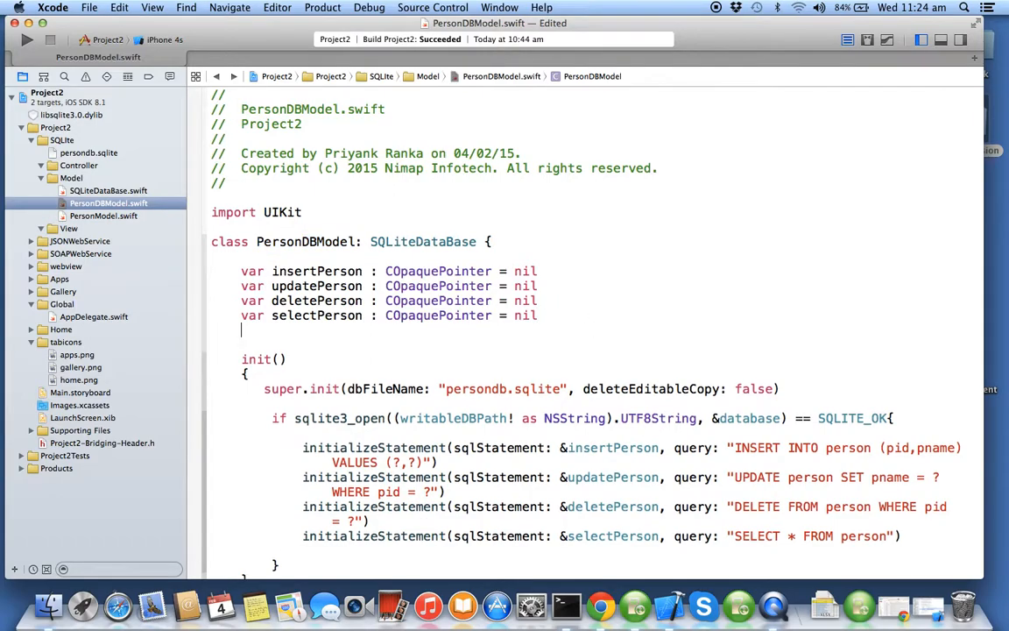
pyautogui.press('Return')
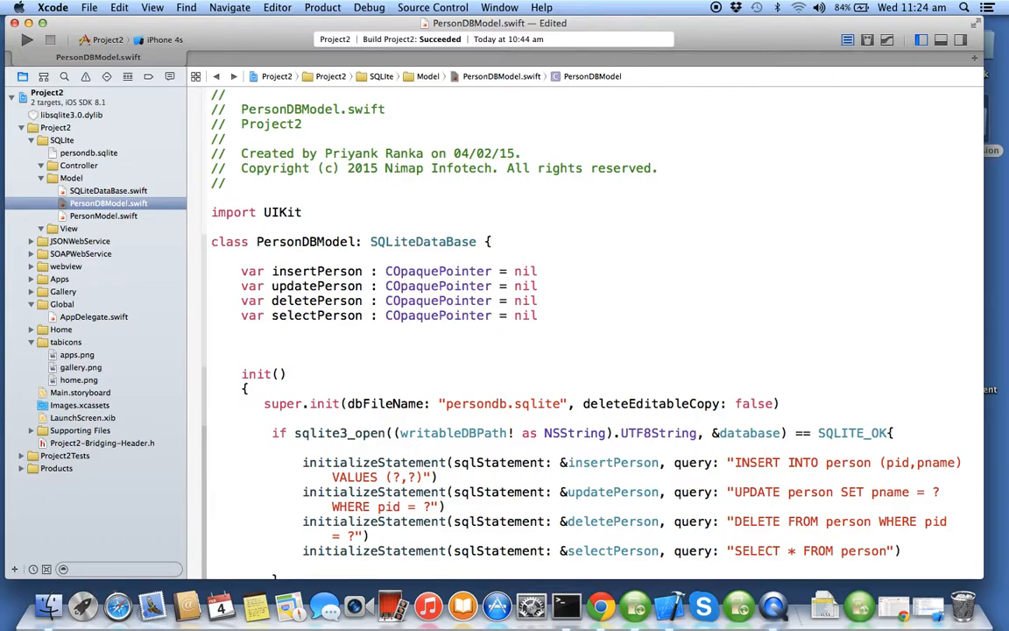
pyautogui.click(241, 343)
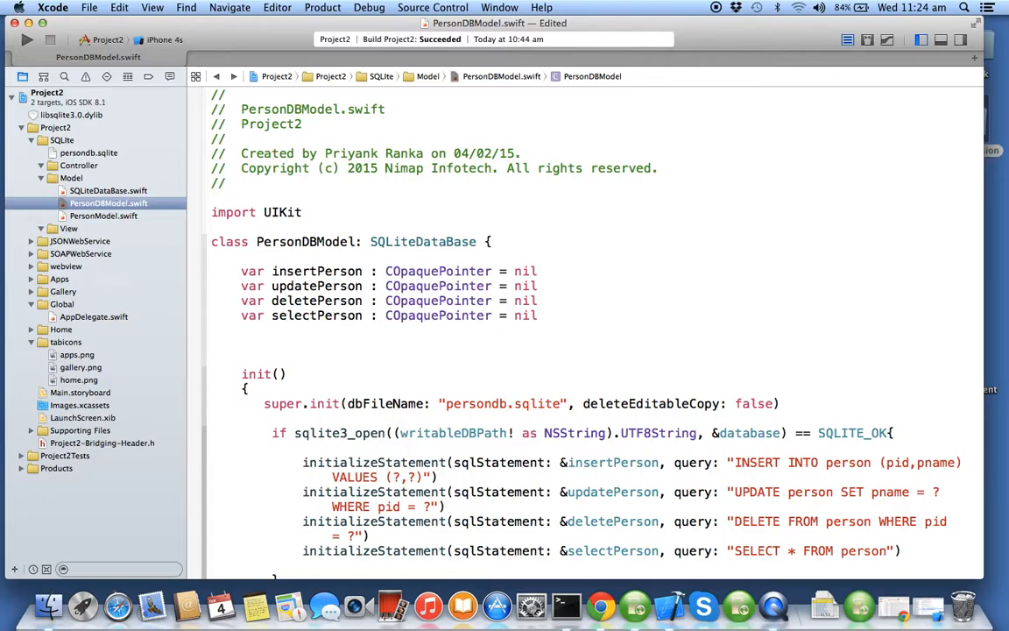
pyautogui.click(241, 345)
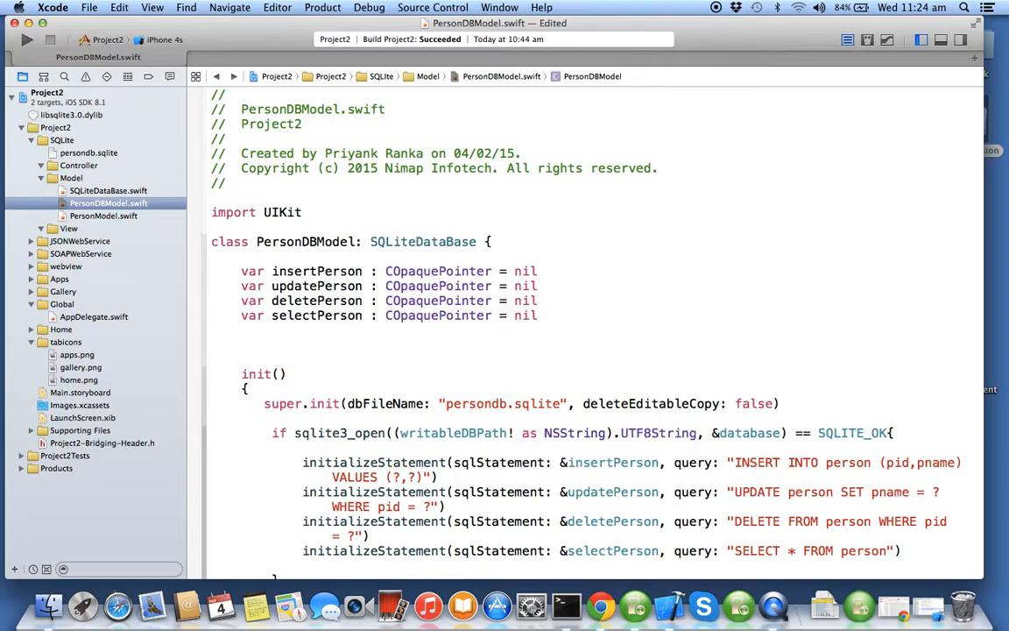
pyautogui.click(241, 344)
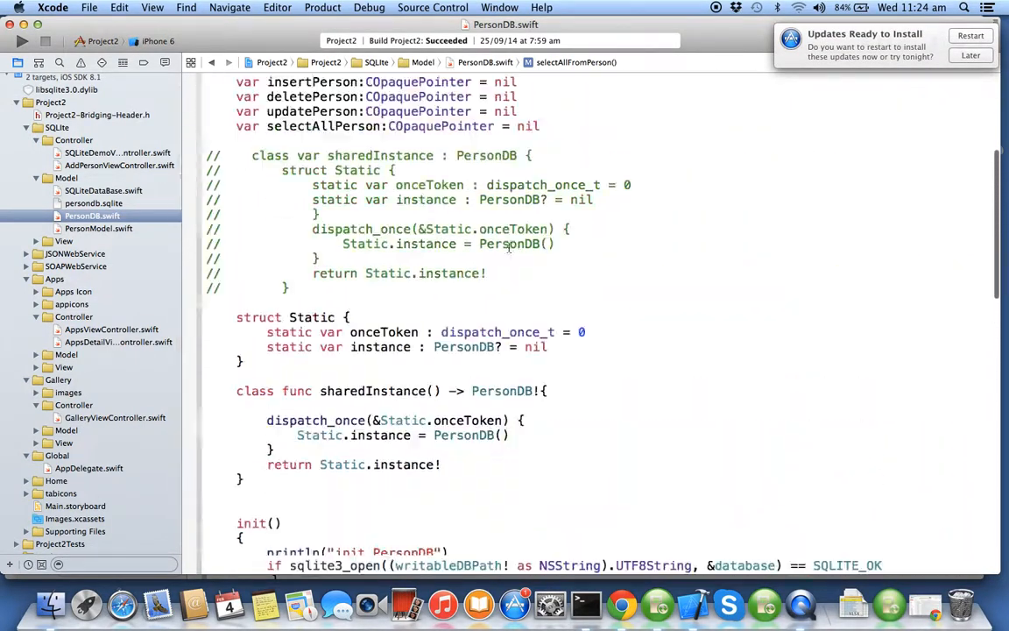
# Back in PersonDBModel.swift, select the pasted Static instance's type to retype it PersonDBModel?
pyautogui.scroll(-3)
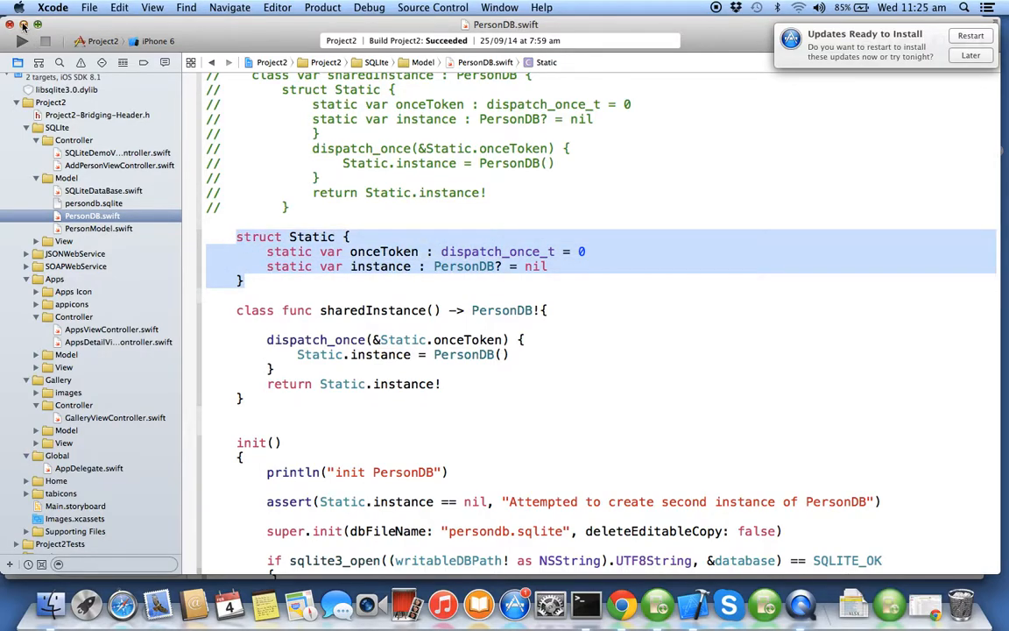
pyautogui.click(109, 202)
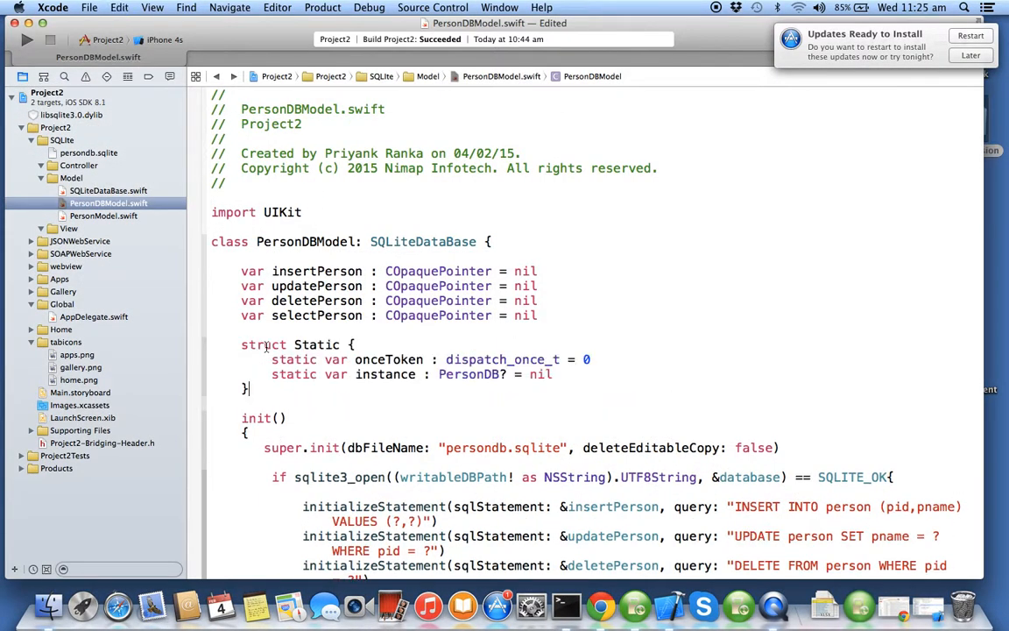
pyautogui.doubleClick(316, 343)
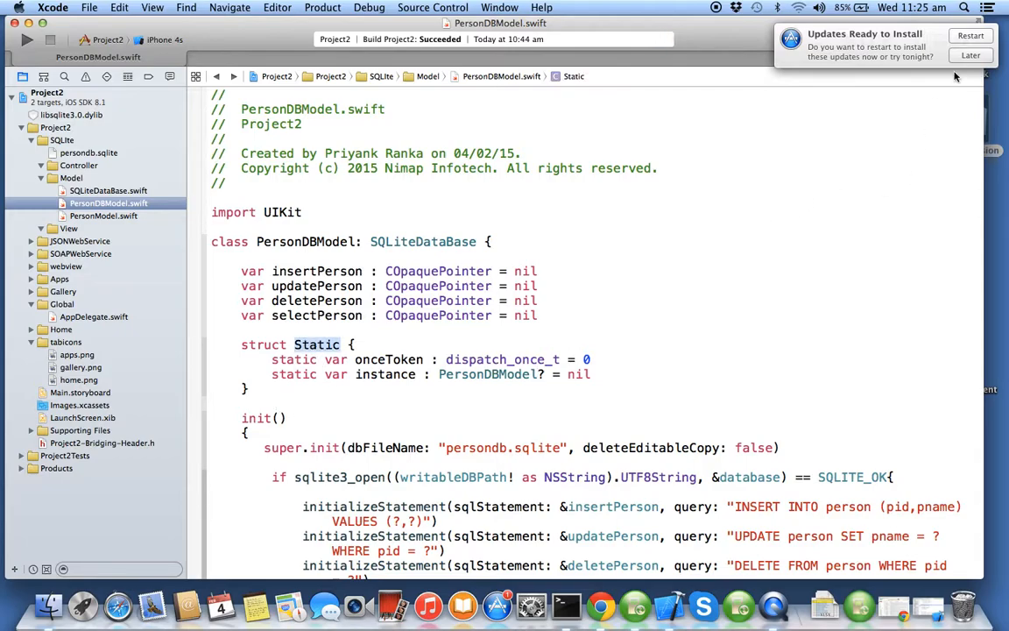
pyautogui.click(969, 55)
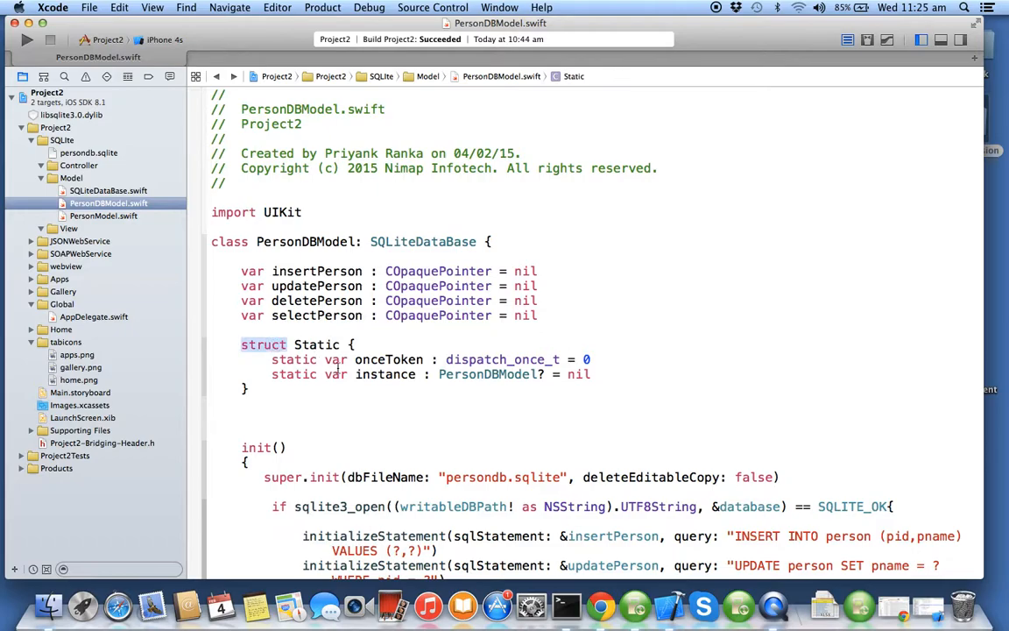
# Highlight onceToken and its dispatch_once_t type while explaining the Static struct.
pyautogui.doubleClick(384, 374)
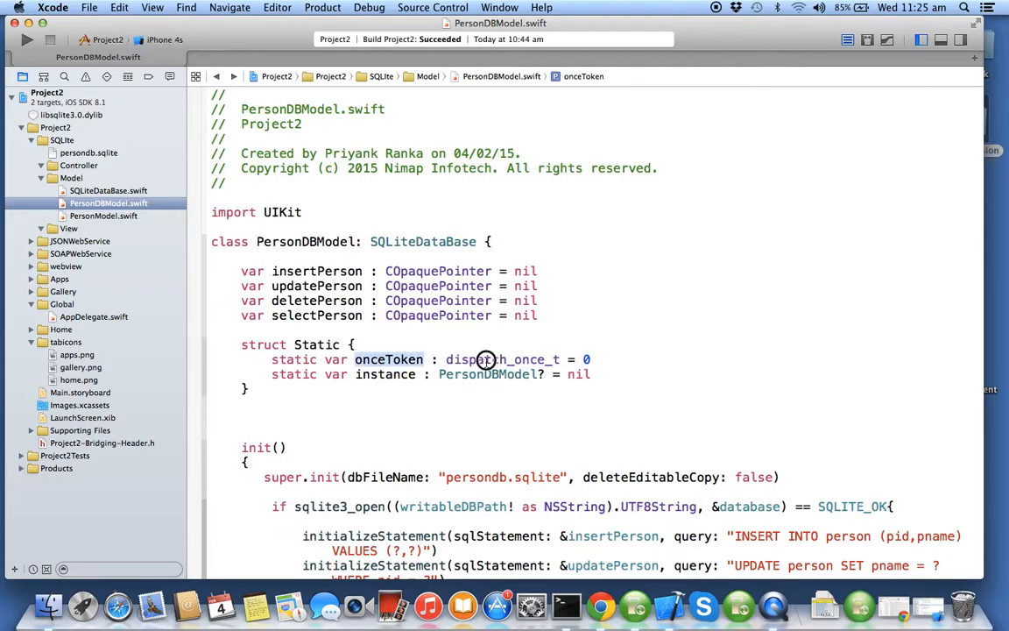
pyautogui.doubleClick(501, 359)
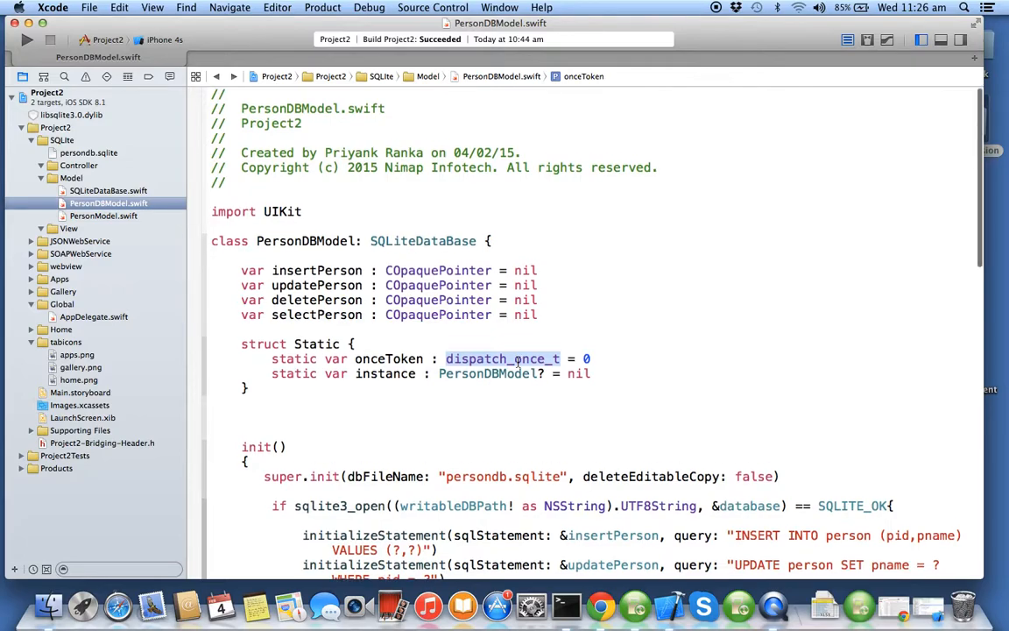
pyautogui.scroll(3)
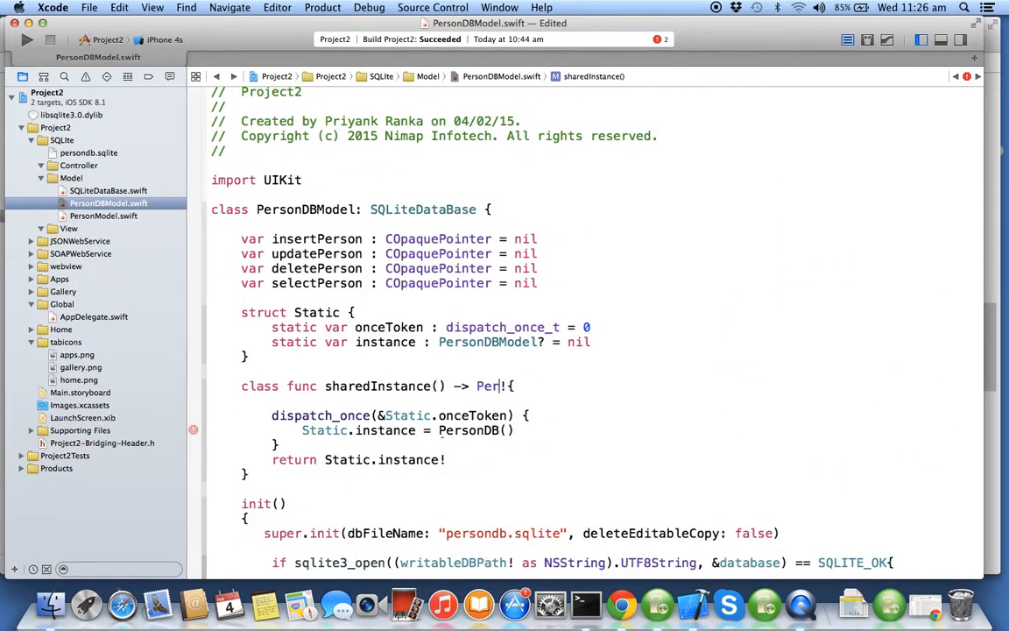
# Retype sharedInstance's return type and the Static instance to PersonModel, clearing the type errors.
pyautogui.write('sonModel')
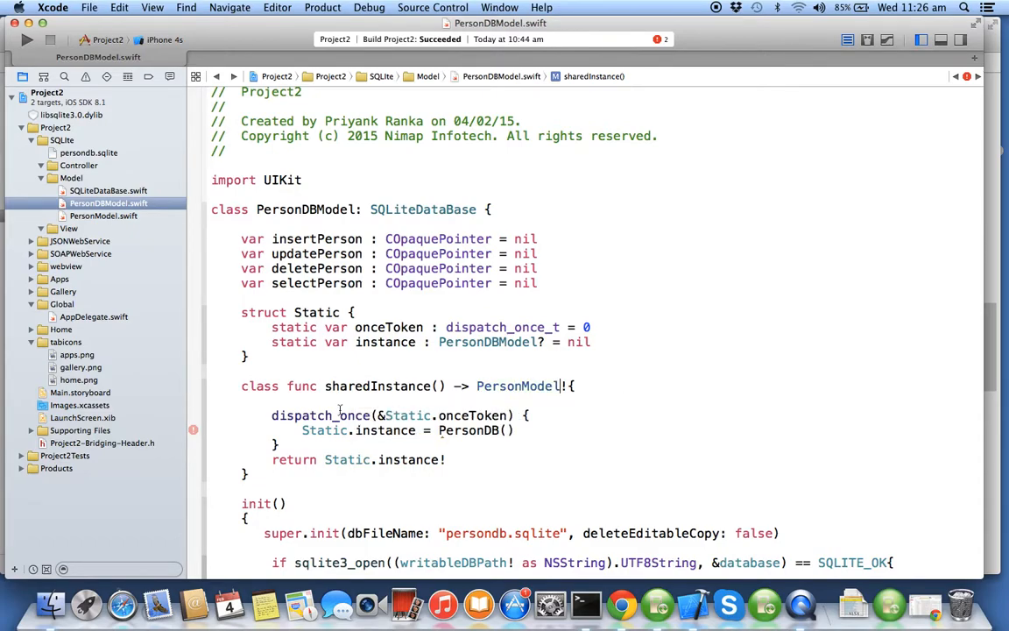
pyautogui.doubleClick(377, 385)
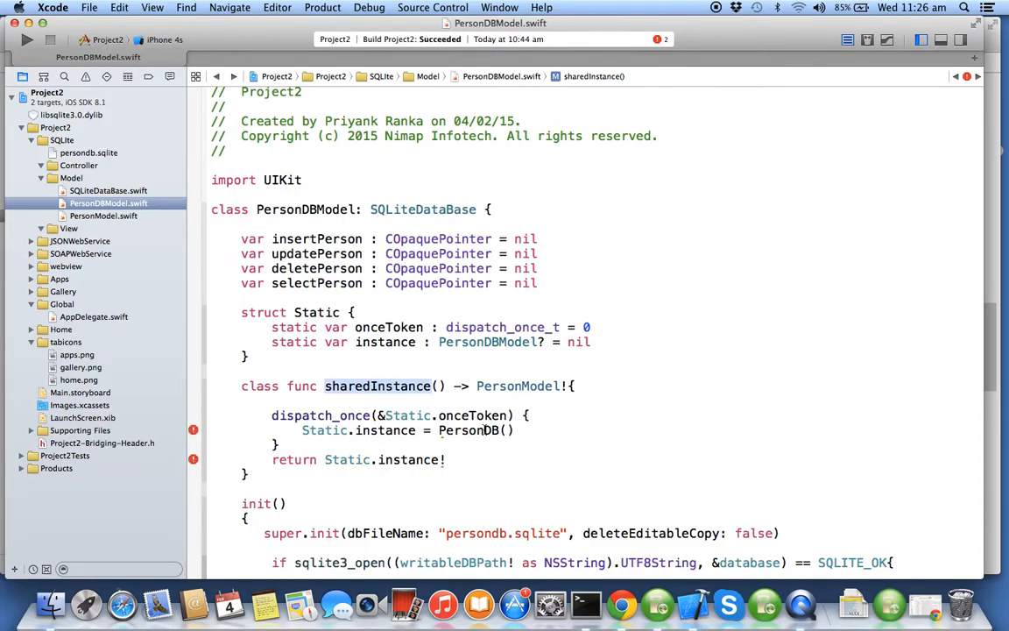
pyautogui.write('PersonModel')
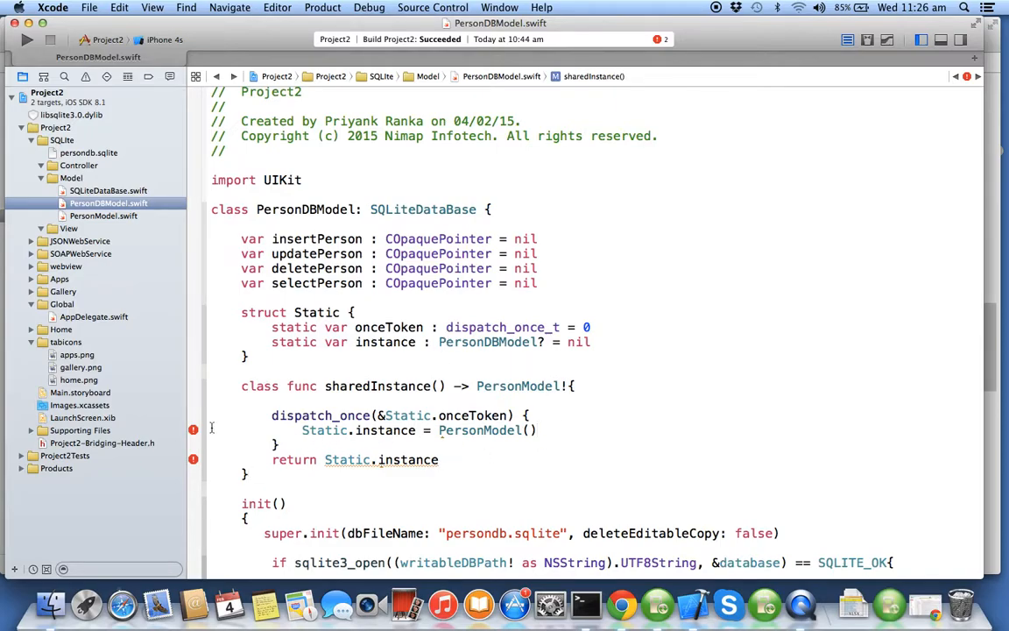
pyautogui.click(25, 39)
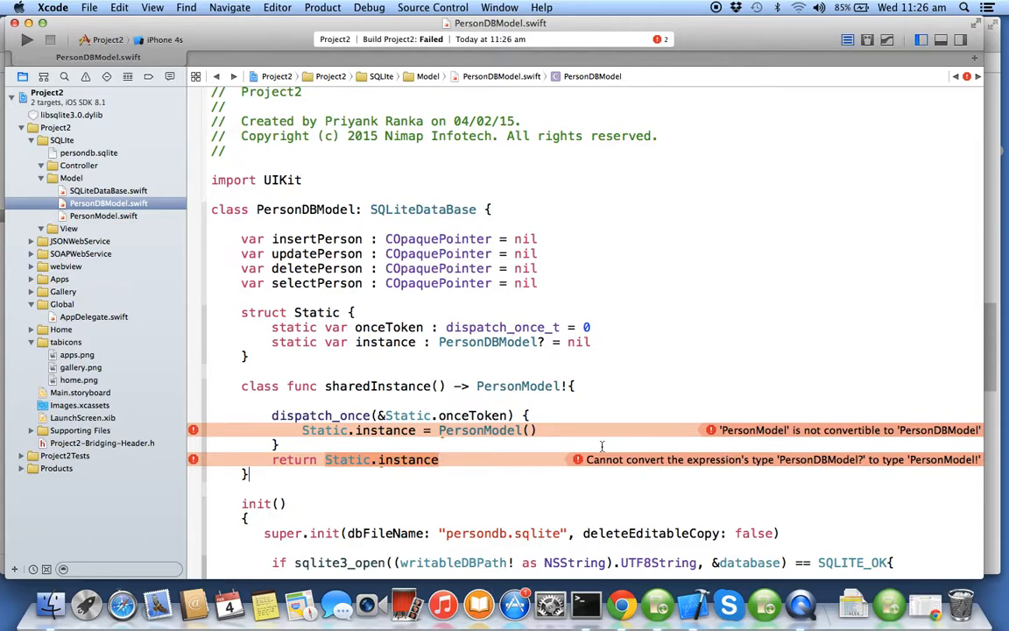
pyautogui.click(490, 342)
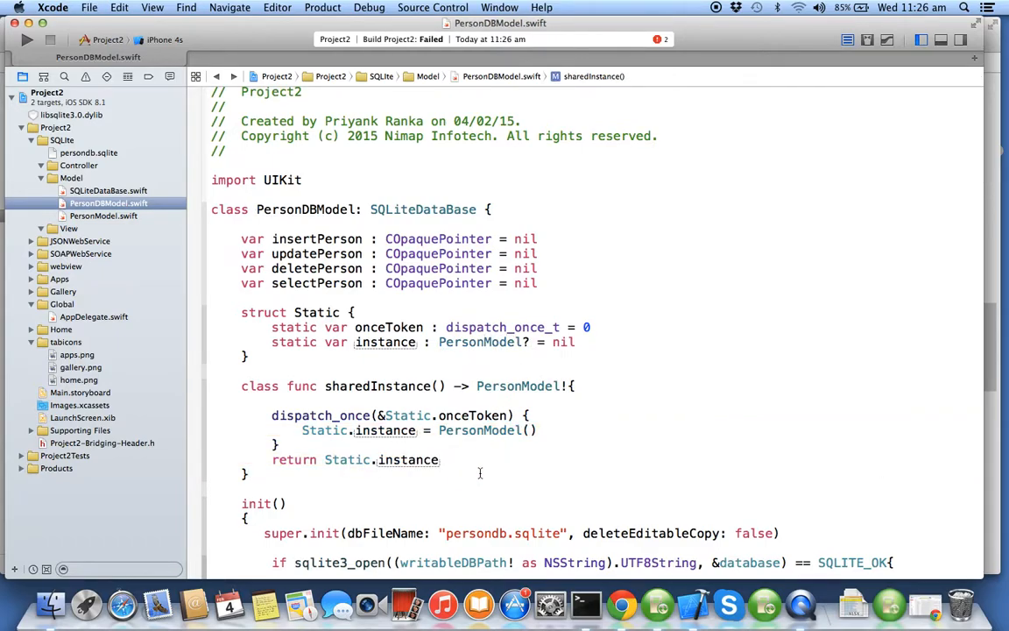
pyautogui.click(554, 474)
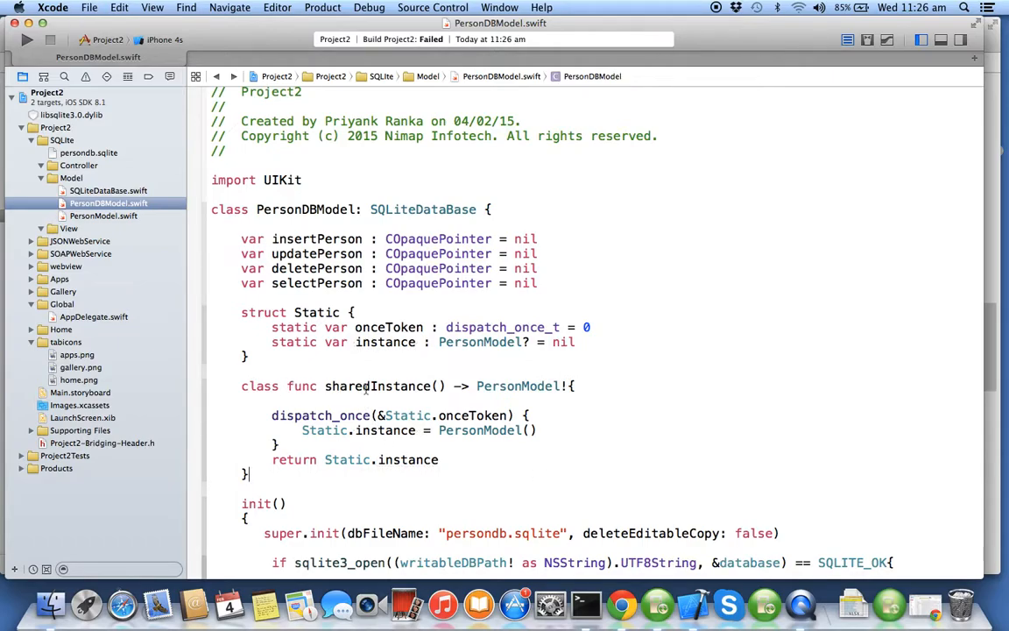
pyautogui.click(301, 415)
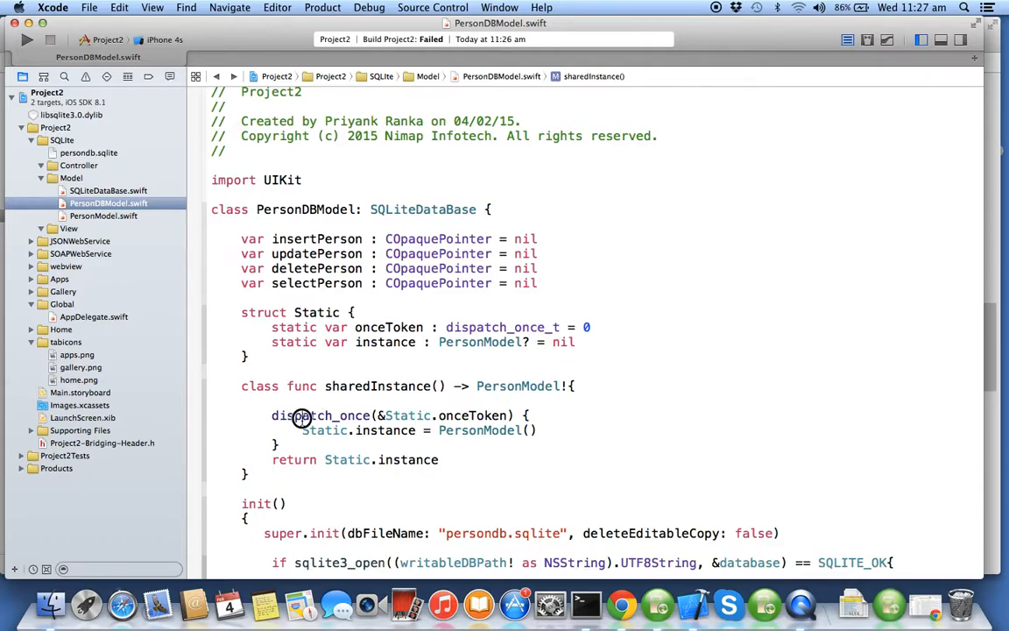
# Point out dispatch_once in sharedInstance, then start a new line at the top of init().
pyautogui.doubleClick(320, 415)
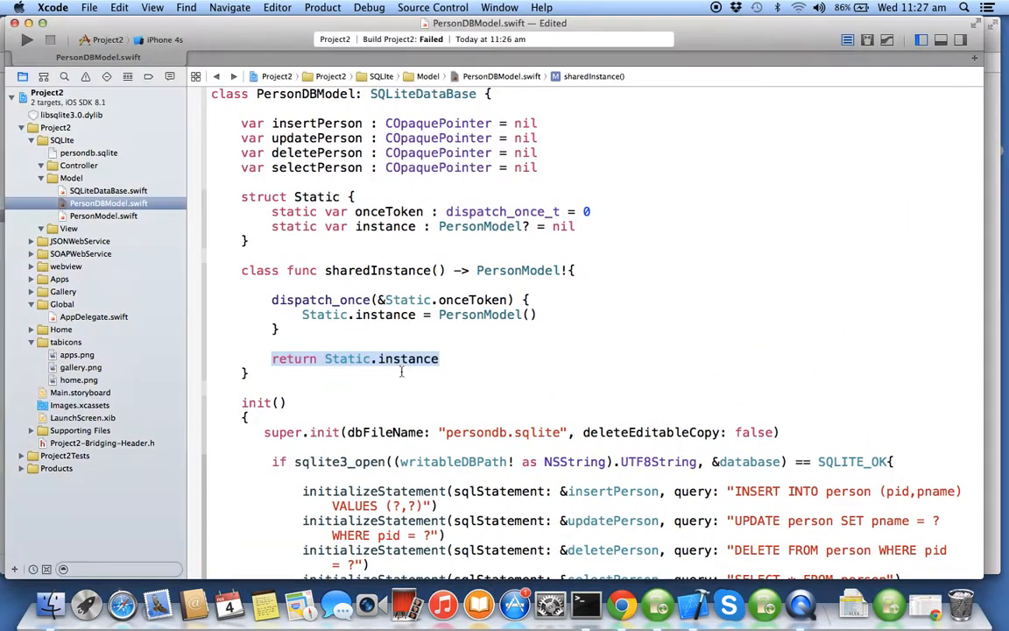
pyautogui.scroll(-3)
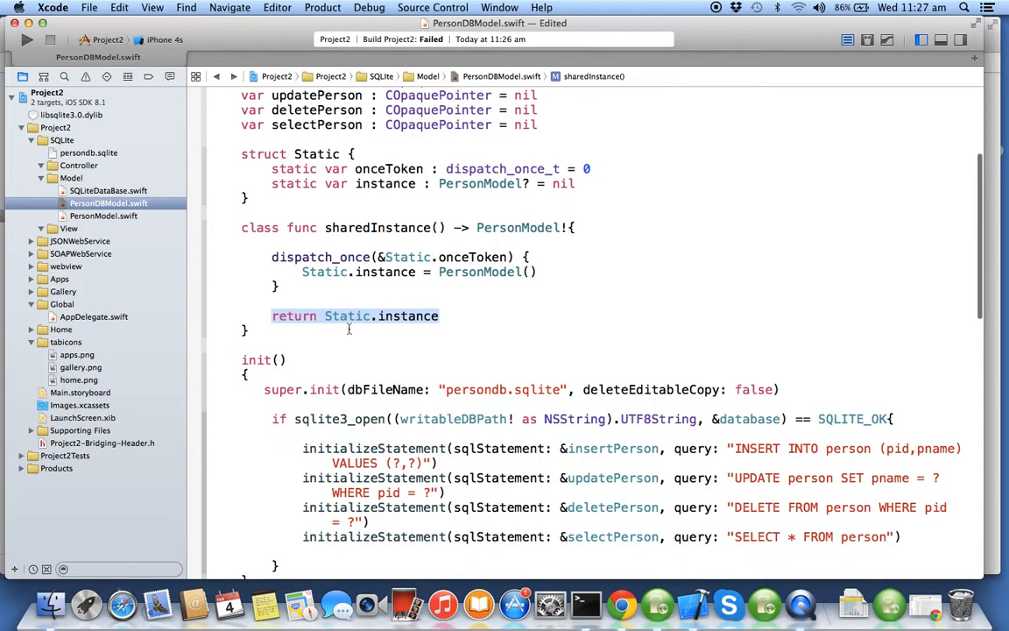
pyautogui.scroll(3)
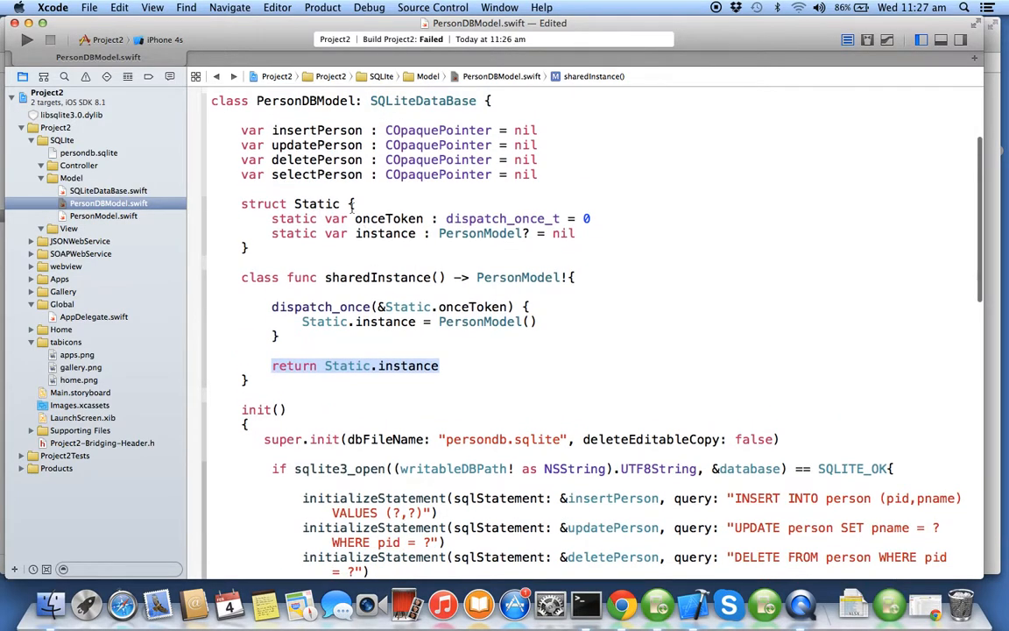
pyautogui.click(376, 276)
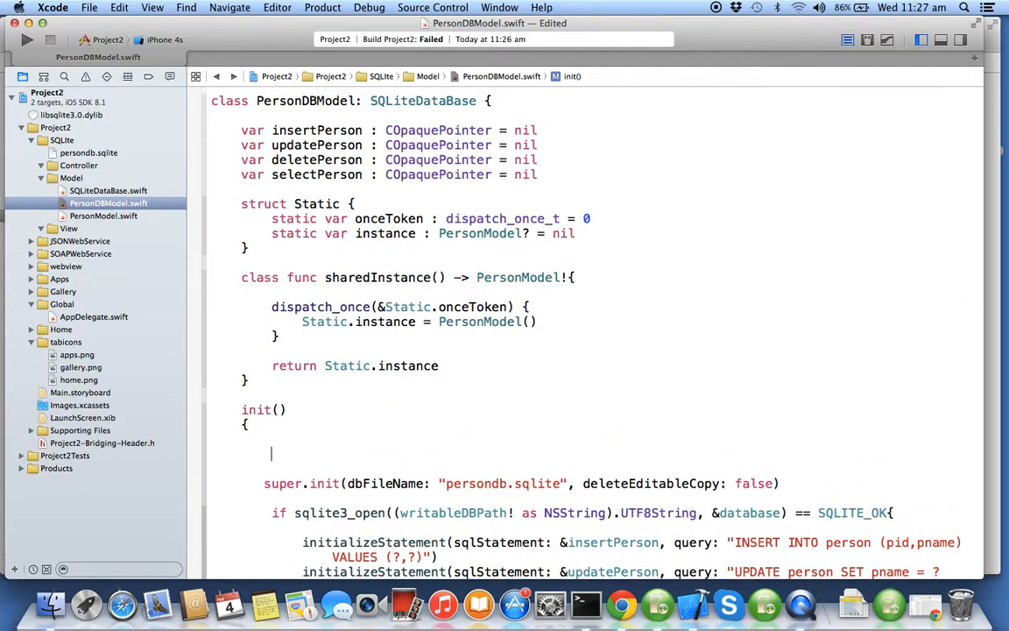
# Add assert(Static.instance == nil, "Attempted to create second instance of PersonDB") to init().
pyautogui.write('assert(Static.instance == nil, "Attempted to create second instance of PersonDB")')
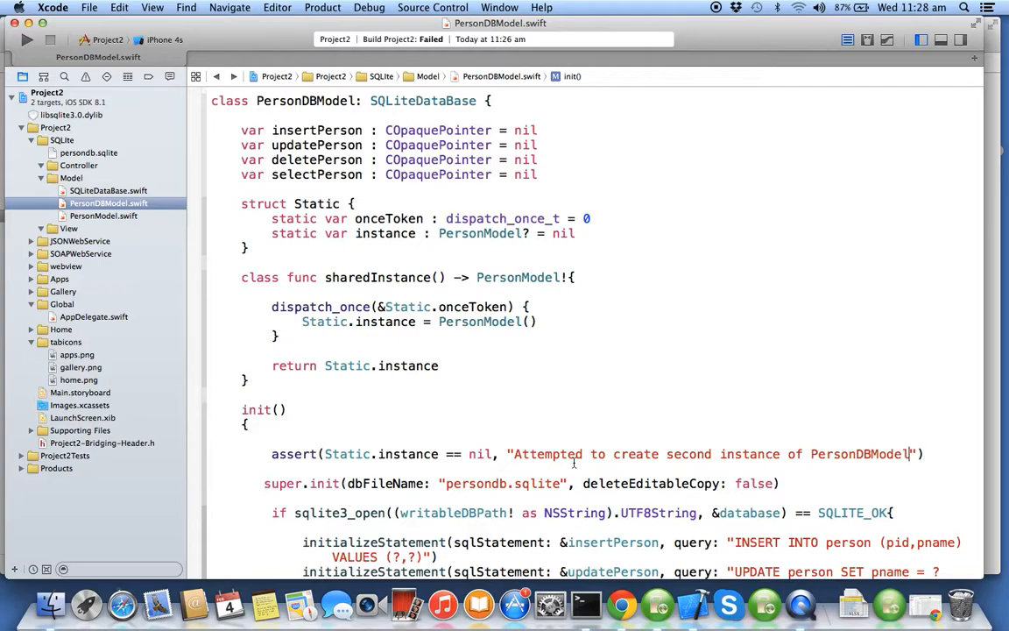
pyautogui.moveTo(276, 249)
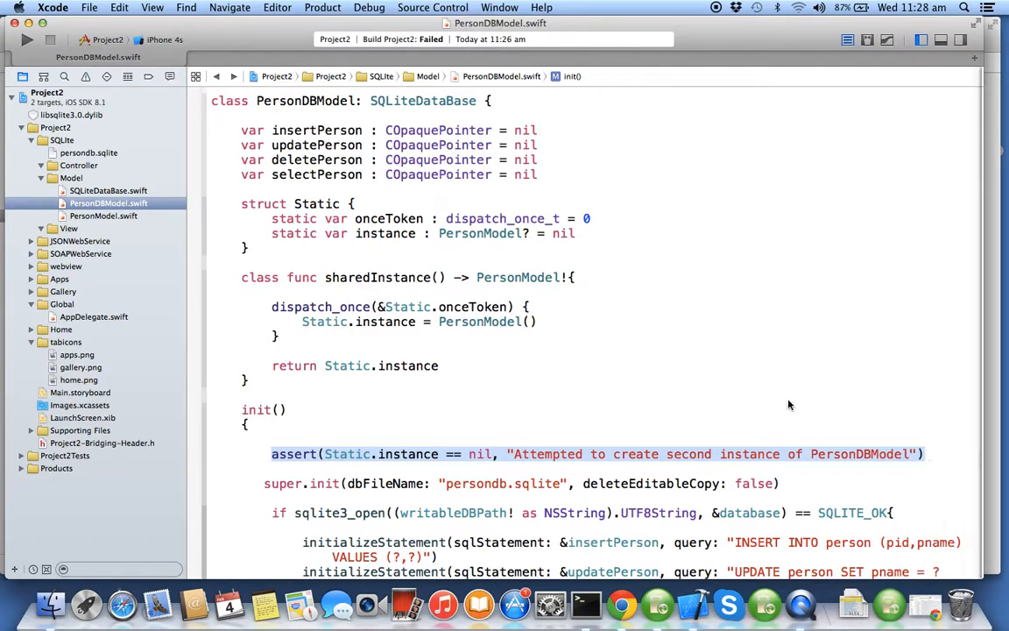
pyautogui.scroll(-3)
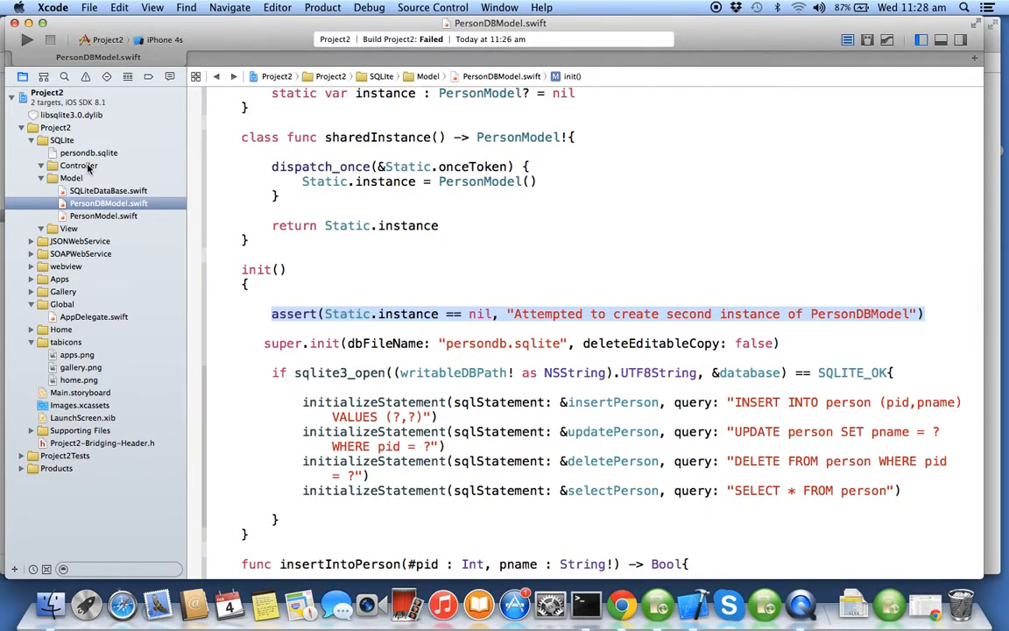
pyautogui.click(78, 164)
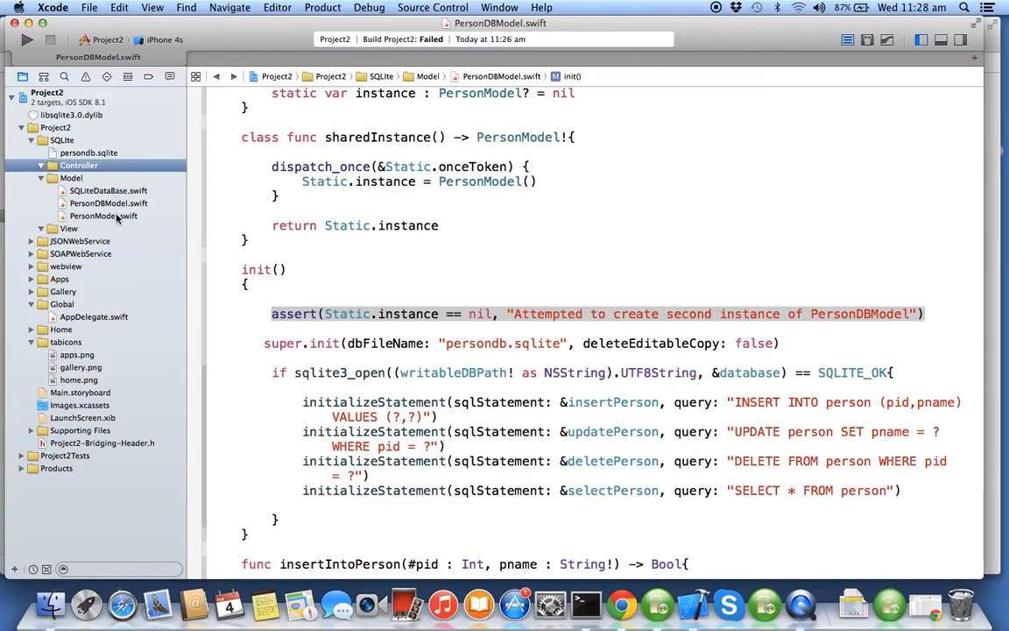
pyautogui.scroll(3)
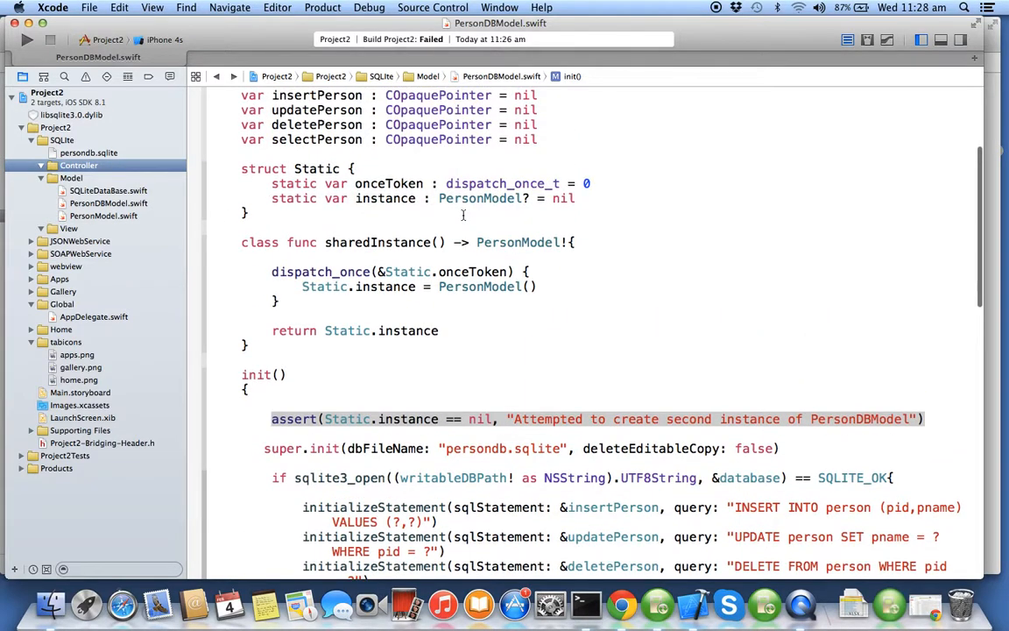